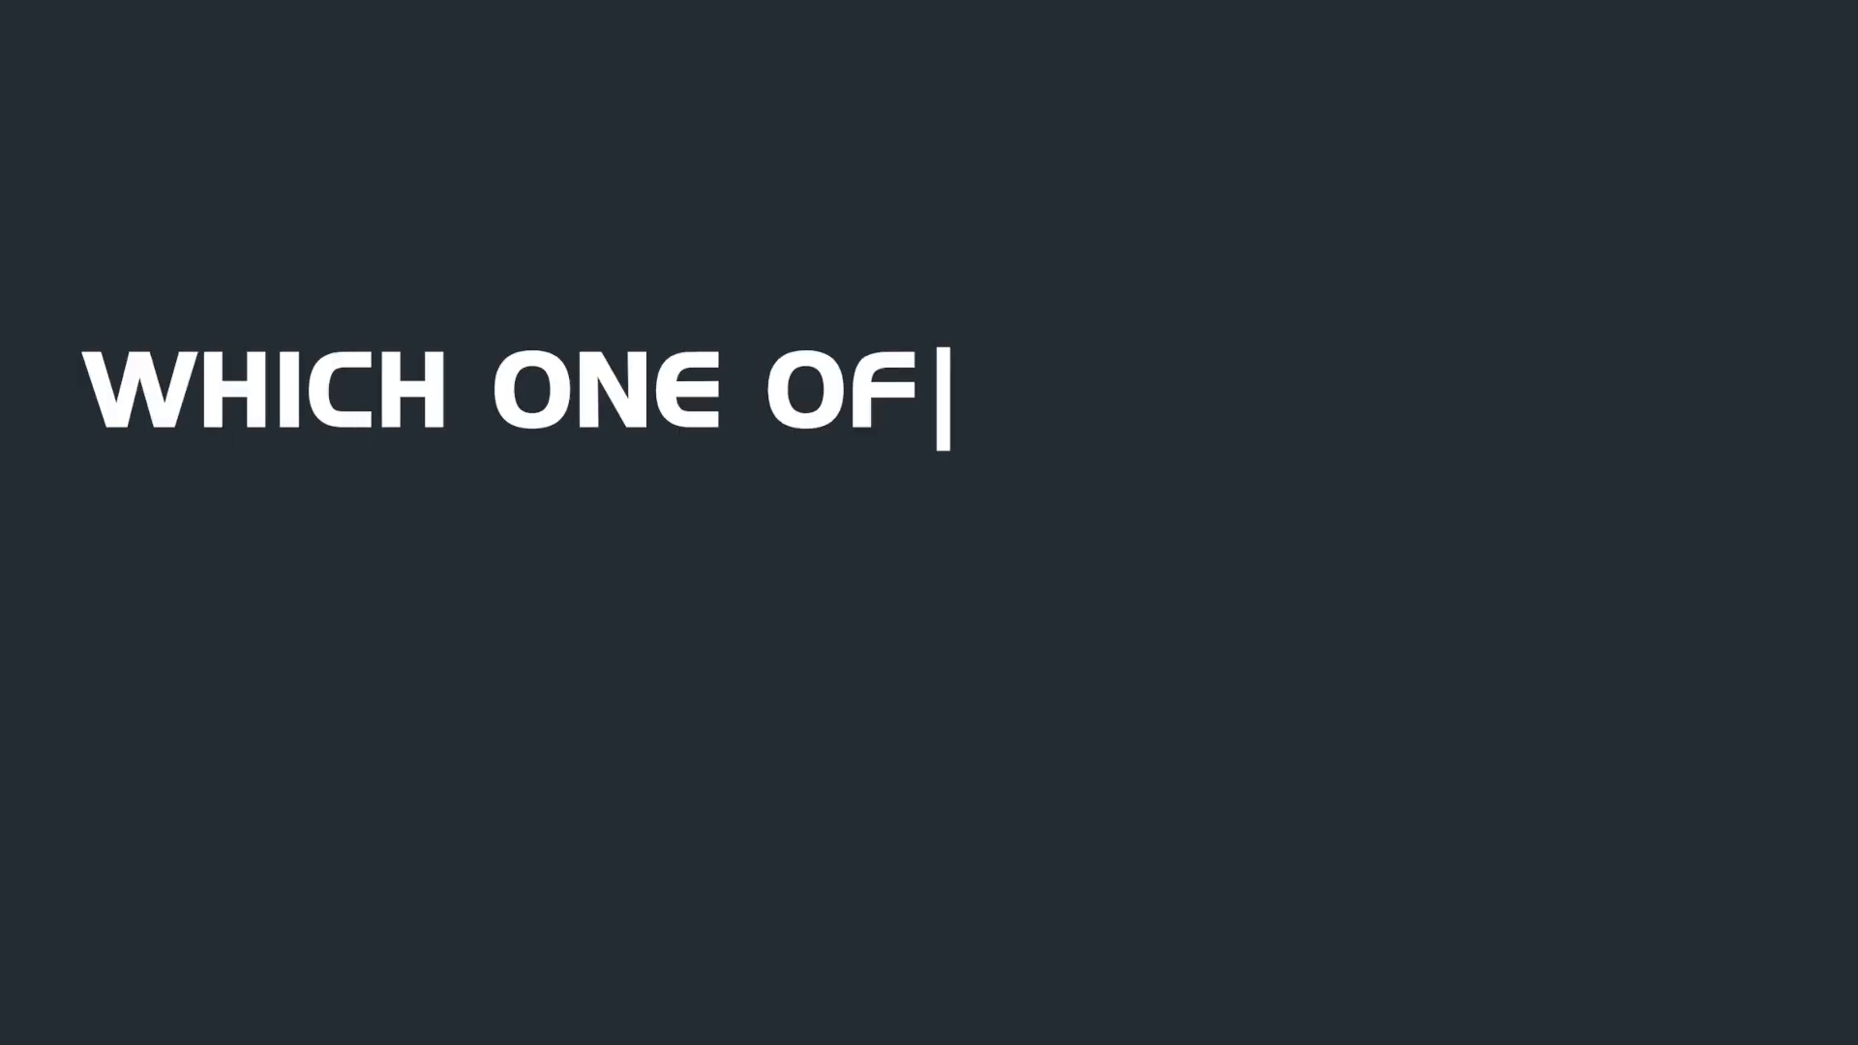
pyautogui.write('THE PROGRAMMING LANGUAGES IS YOUR F')
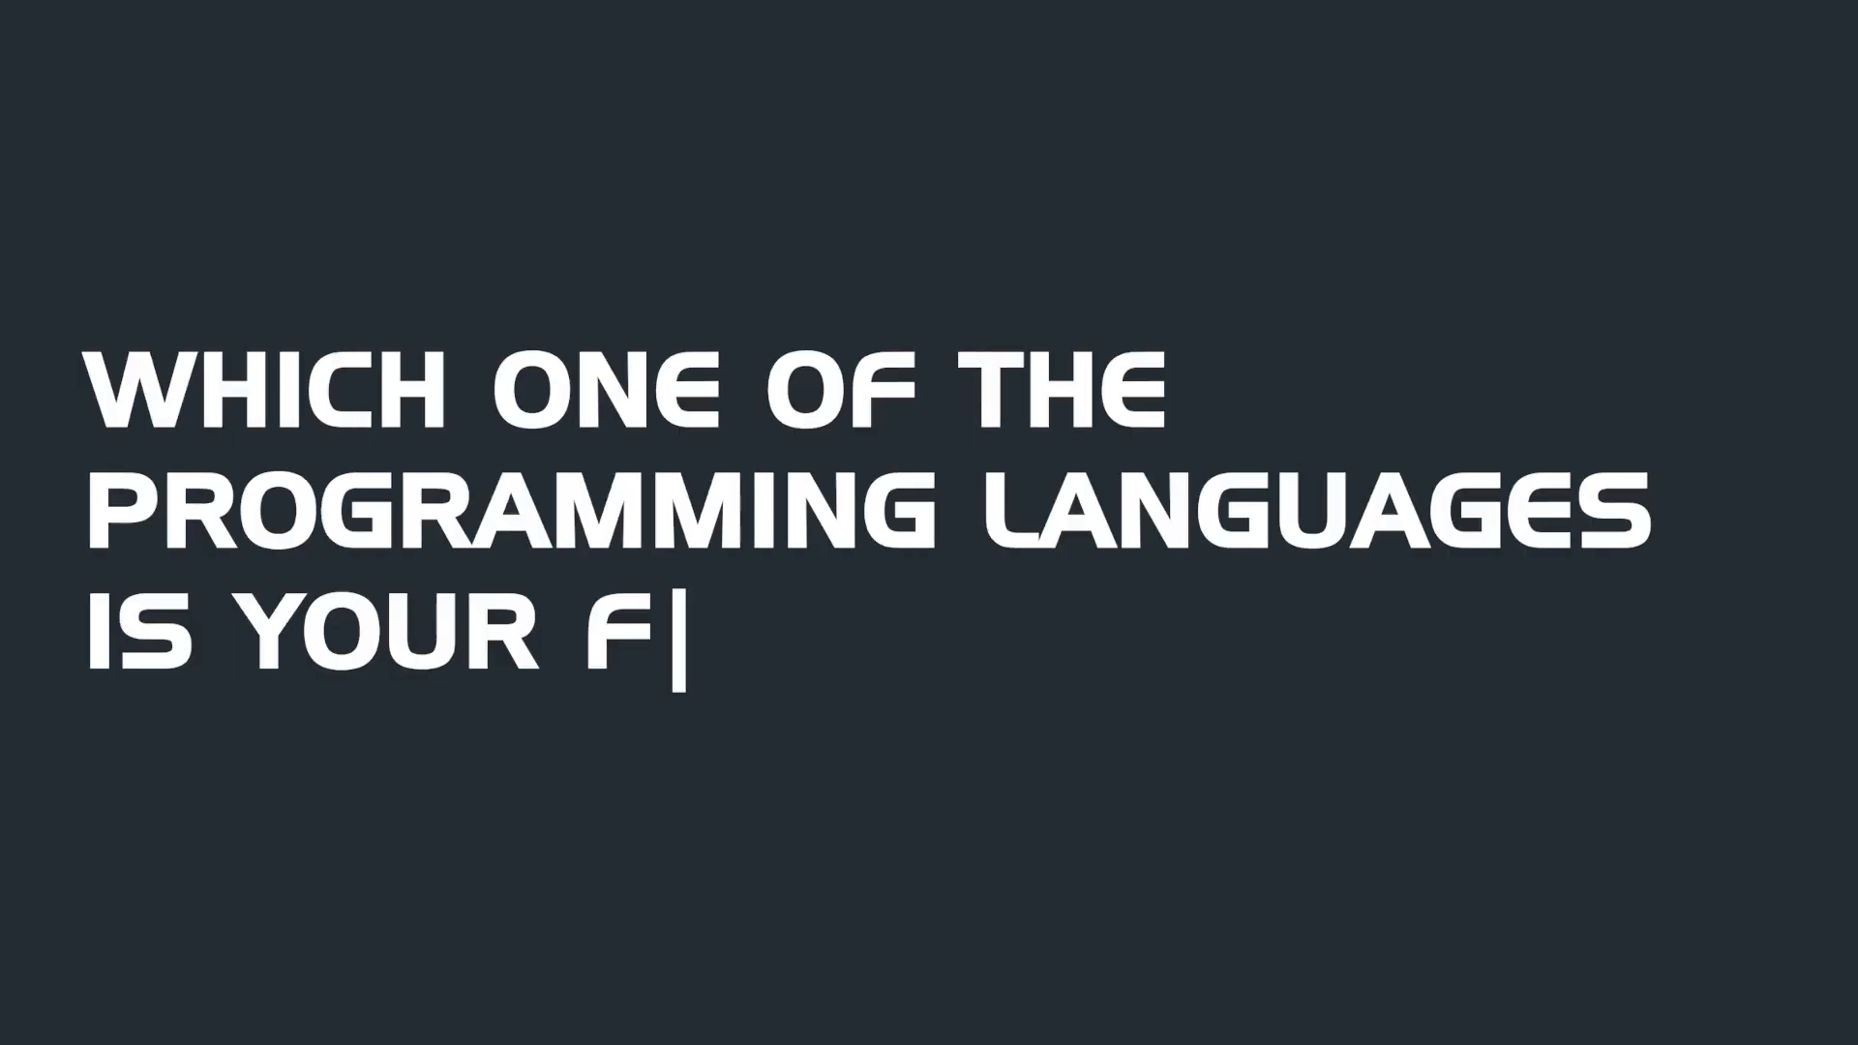